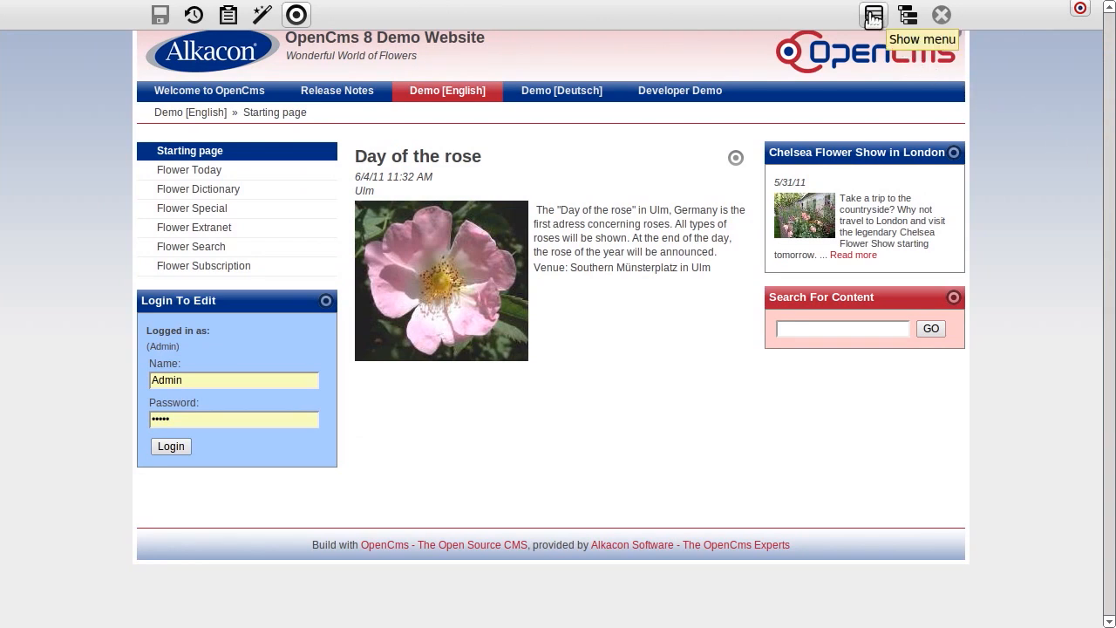
# - Leave the flower demo site and show the Workplace from the toolbar menu
pyautogui.click(872, 15)
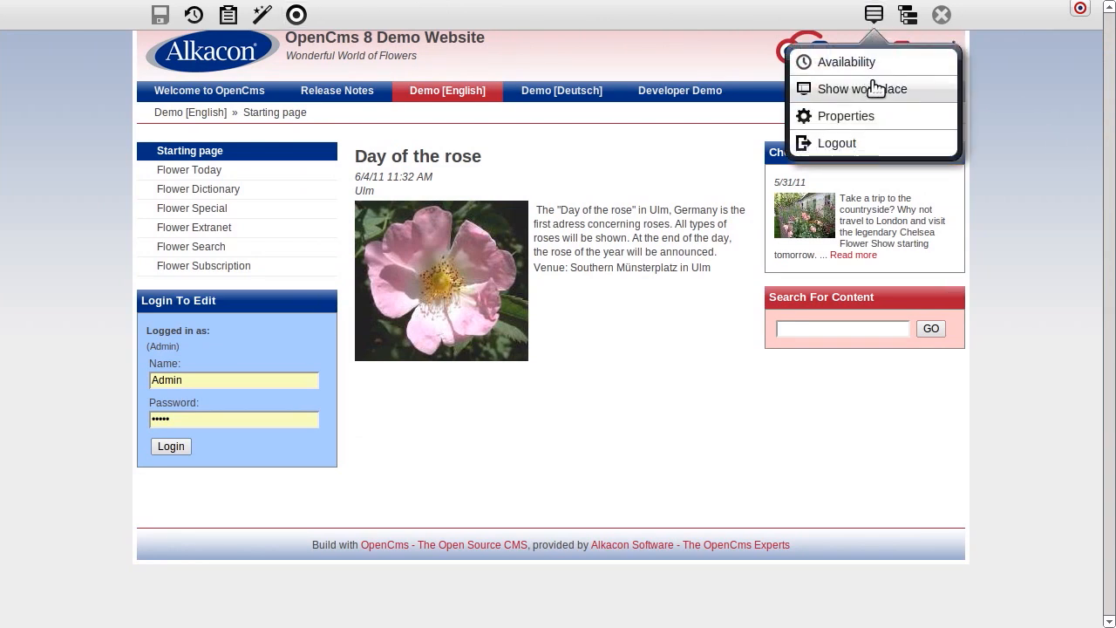
pyautogui.click(862, 87)
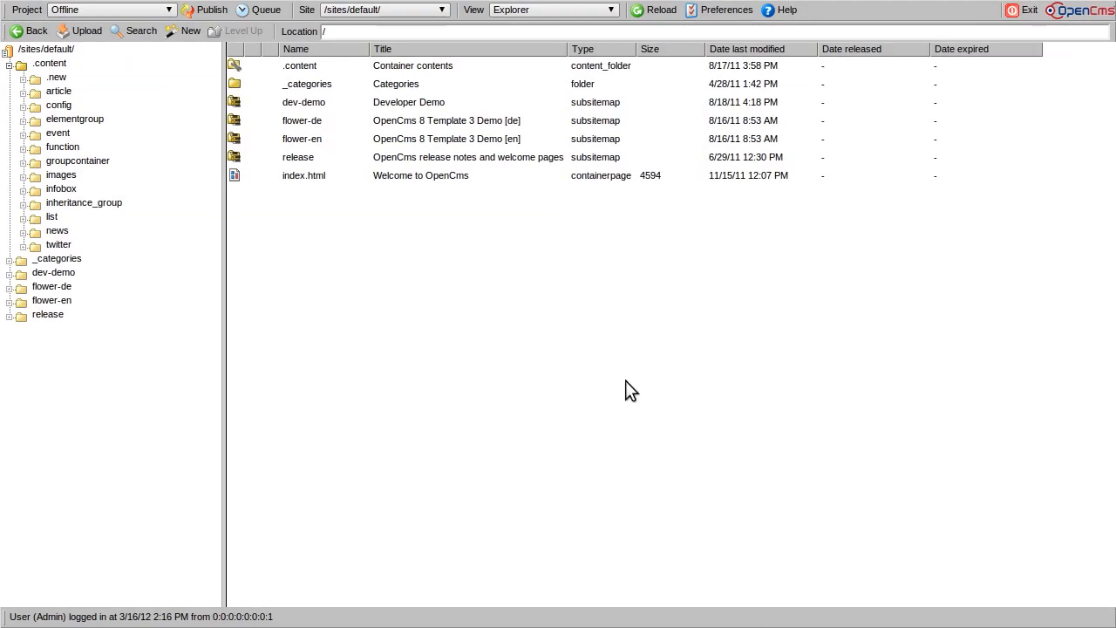
pyautogui.moveTo(504, 27)
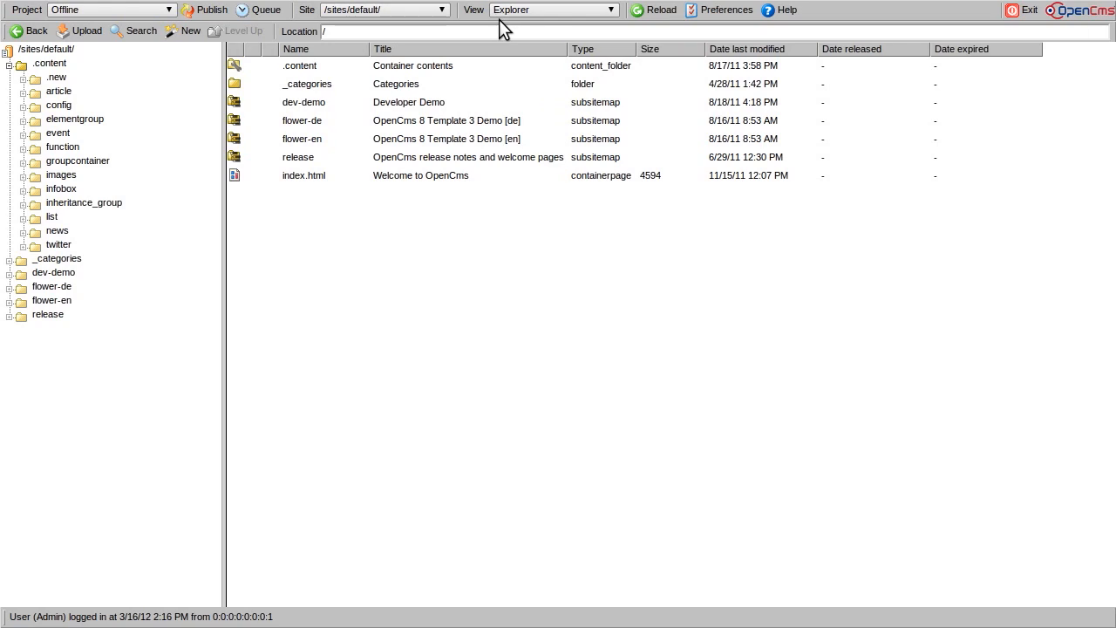
pyautogui.moveTo(347, 77)
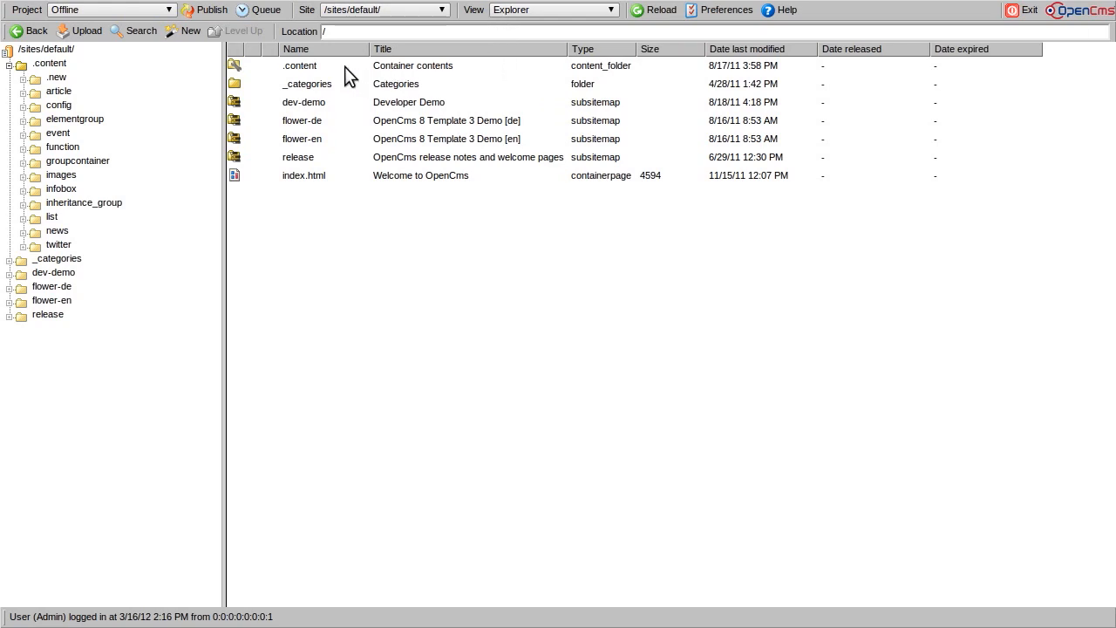
# - Browse into .content and article, list the event folder, then reach flower-en/flower-extranet
pyautogui.doubleClick(300, 66)
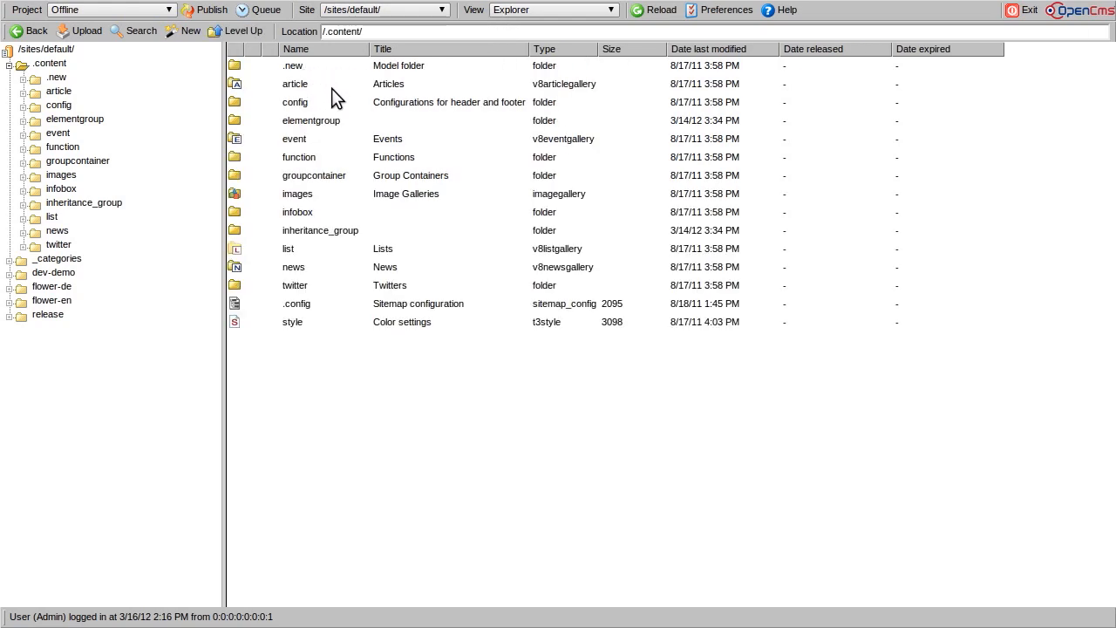
pyautogui.doubleClick(295, 83)
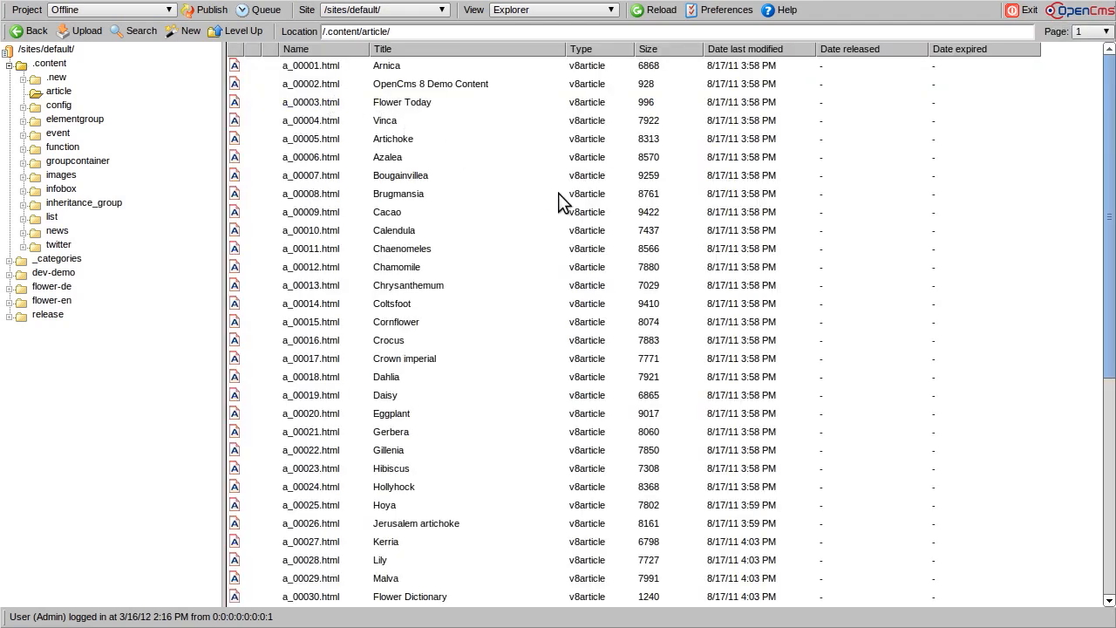
pyautogui.moveTo(613, 219)
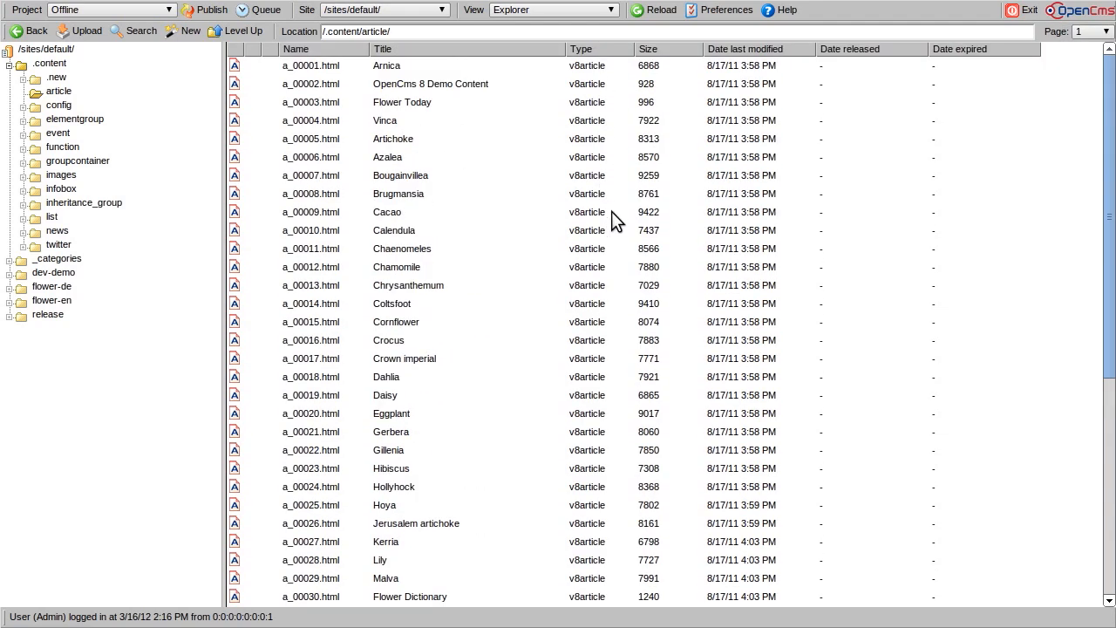
pyautogui.click(57, 132)
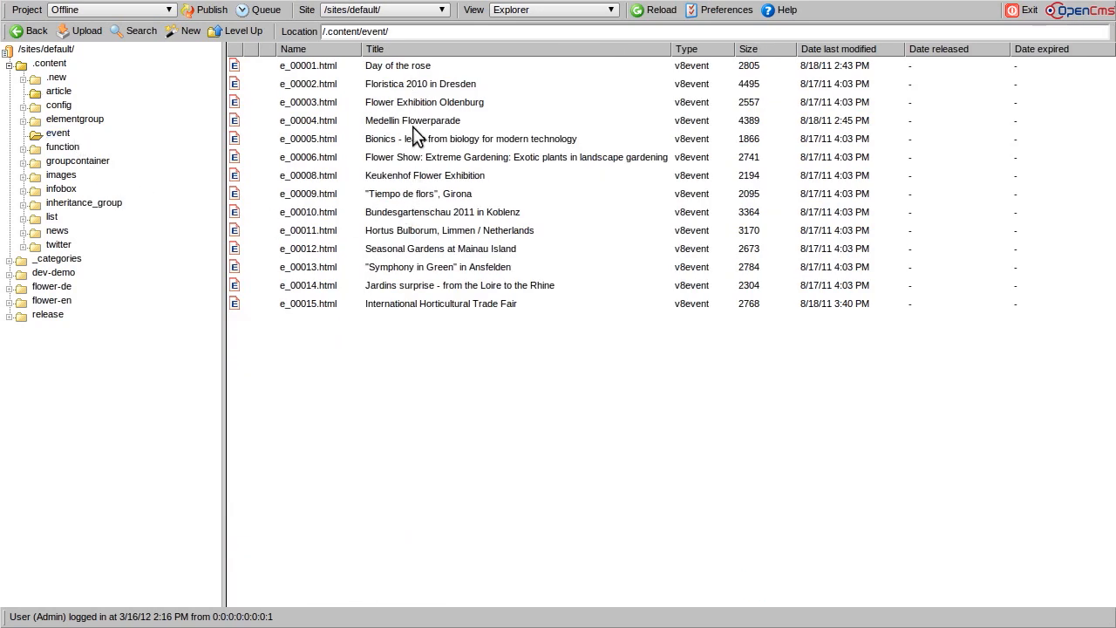
pyautogui.moveTo(753, 118)
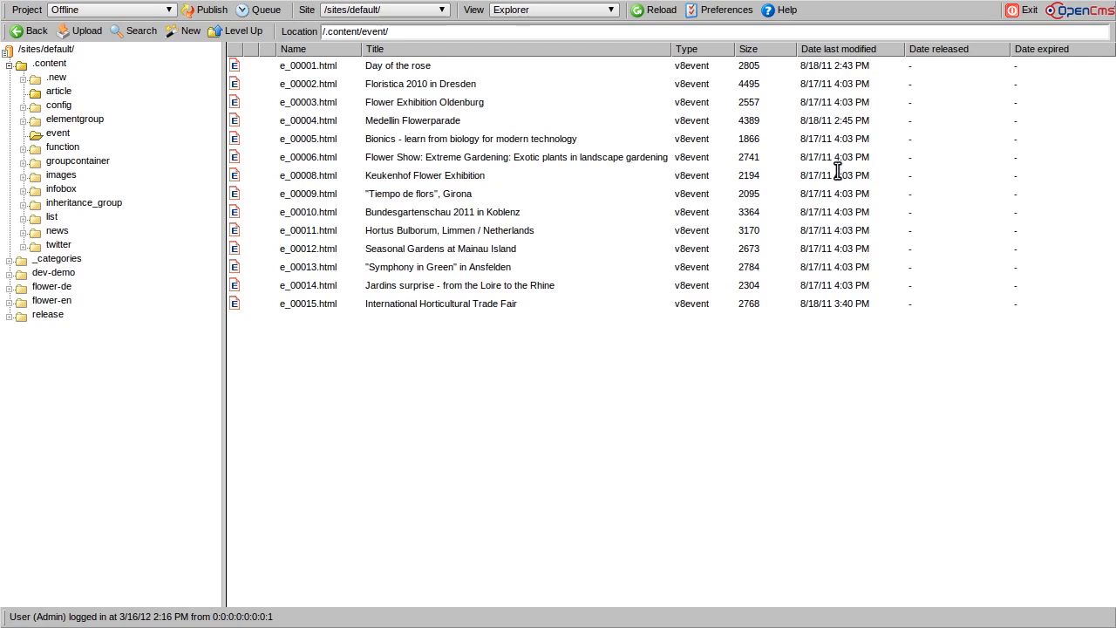
pyautogui.moveTo(837, 175)
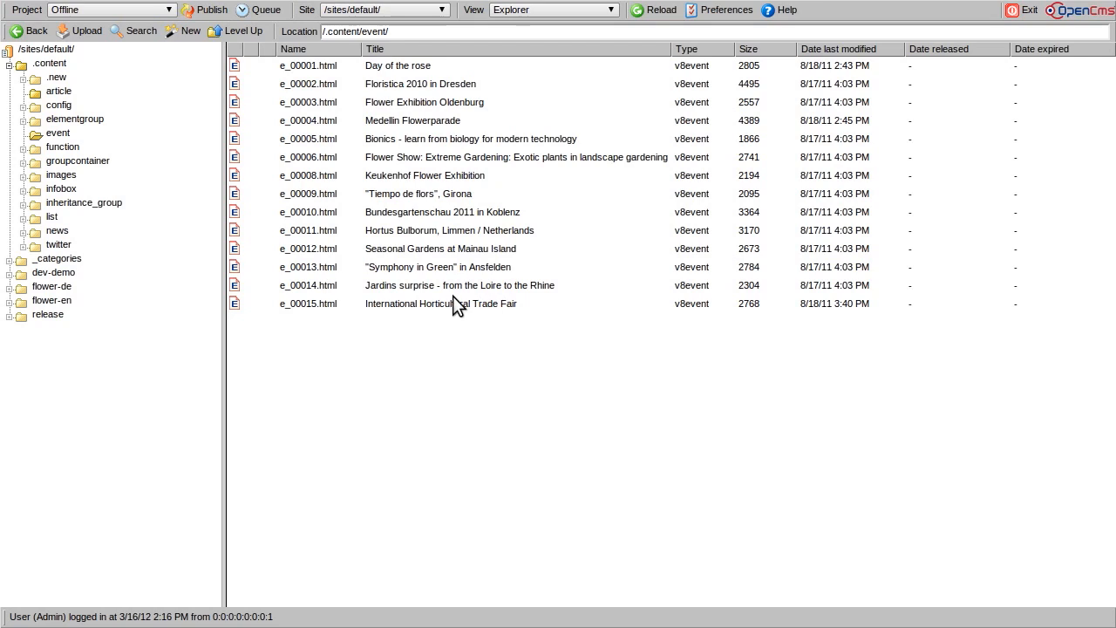
pyautogui.click(52, 300)
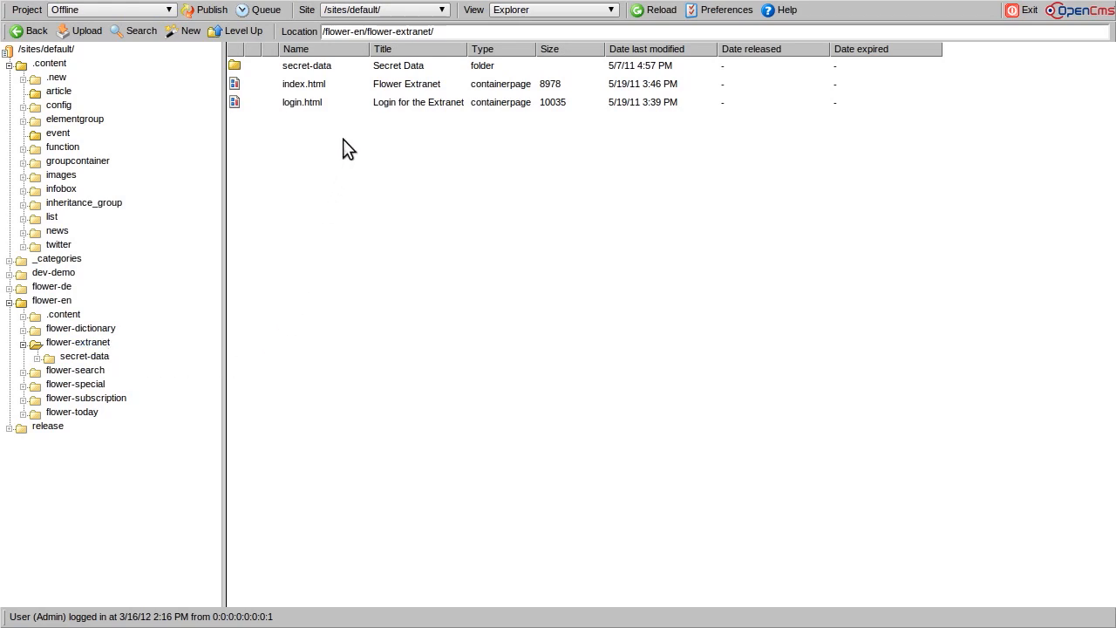
pyautogui.moveTo(325, 84)
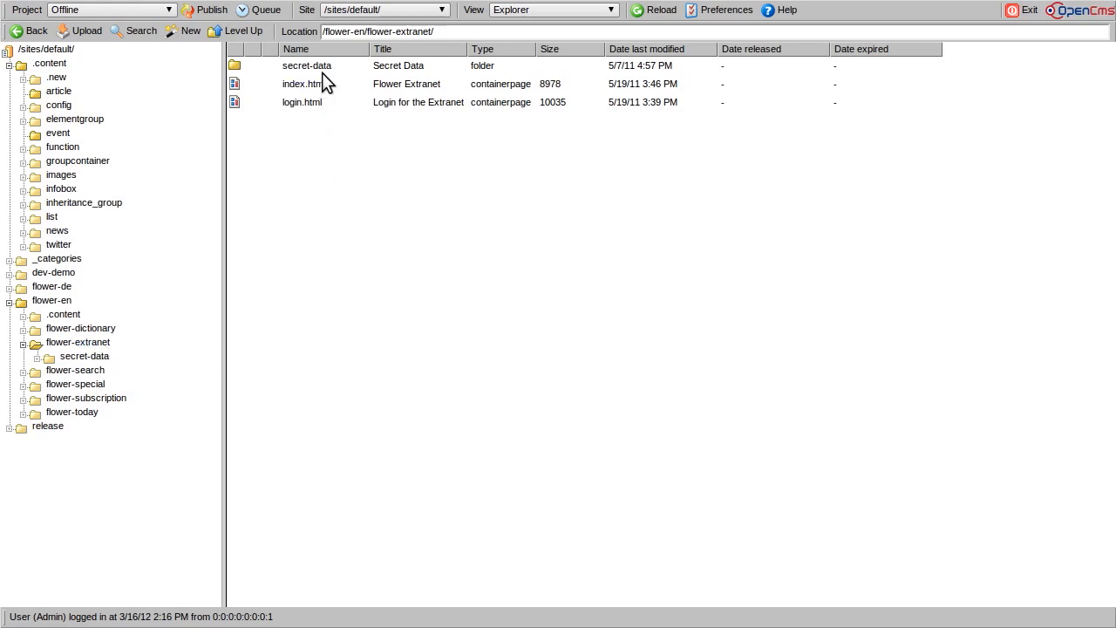
# - Bring up the Permissions dialog for the secret-data folder via its context menu
pyautogui.rightClick(307, 66)
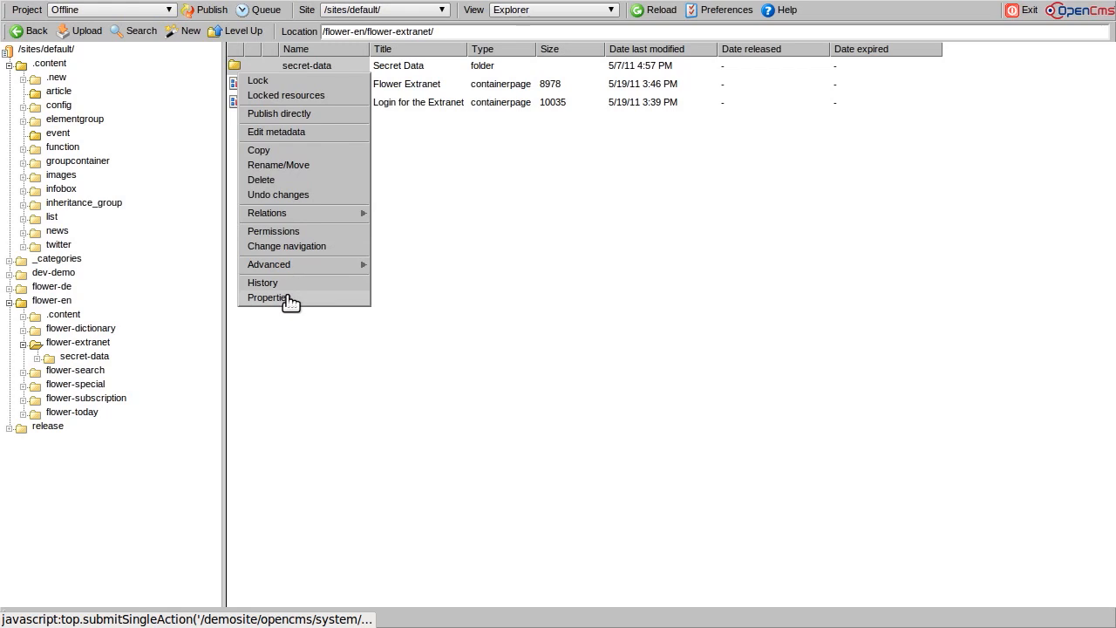
pyautogui.moveTo(287, 235)
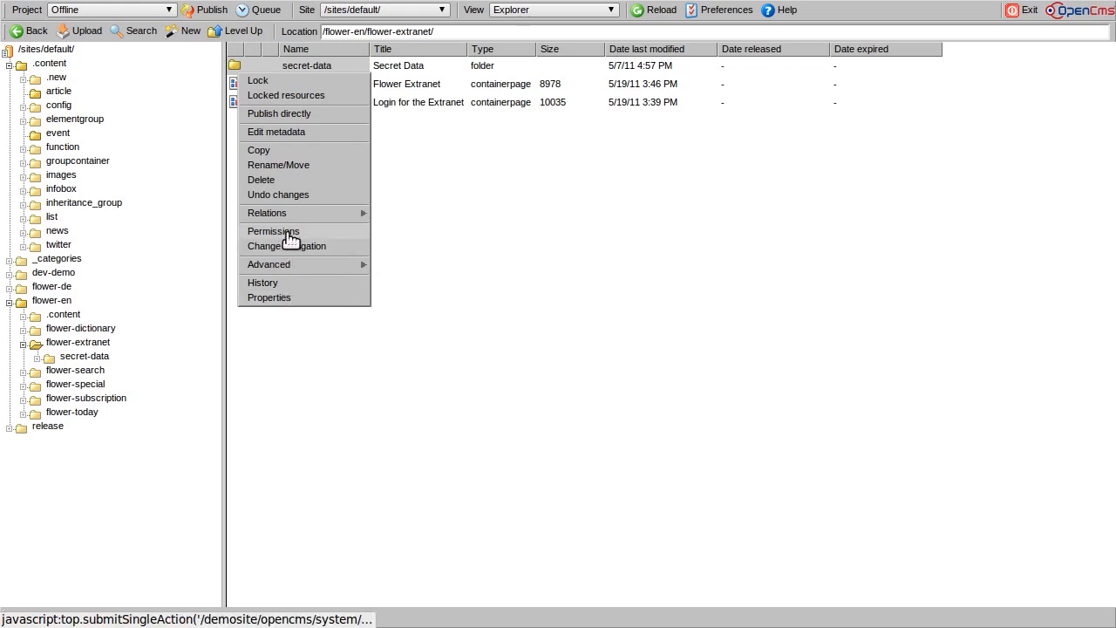
pyautogui.click(272, 231)
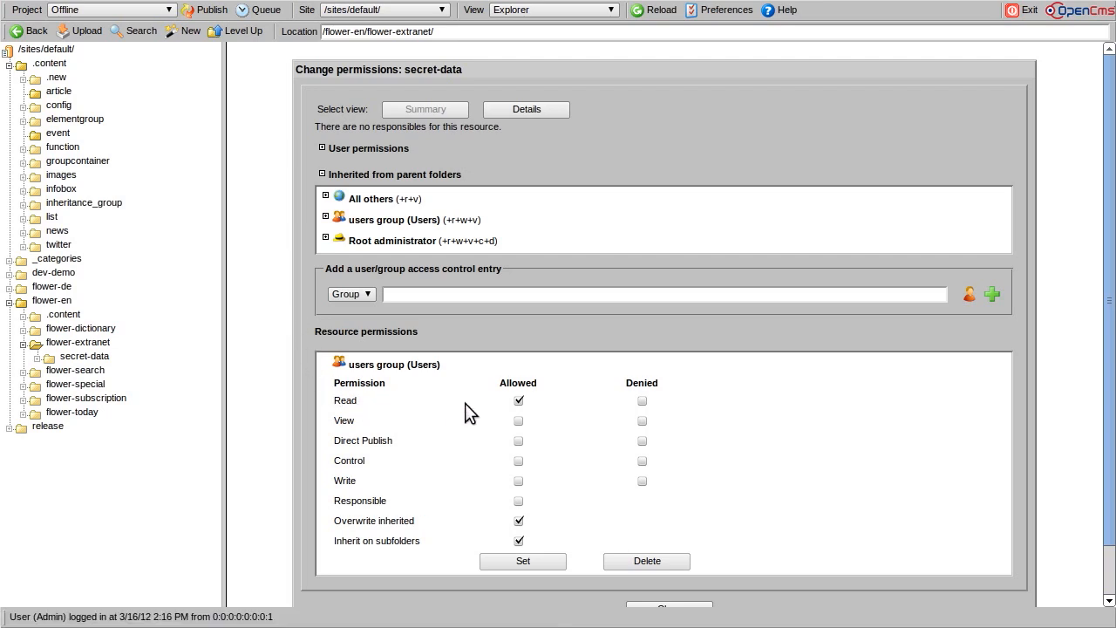
# - Clear the users group's Allowed Read permission on secret-data and close the dialog
pyautogui.click(518, 400)
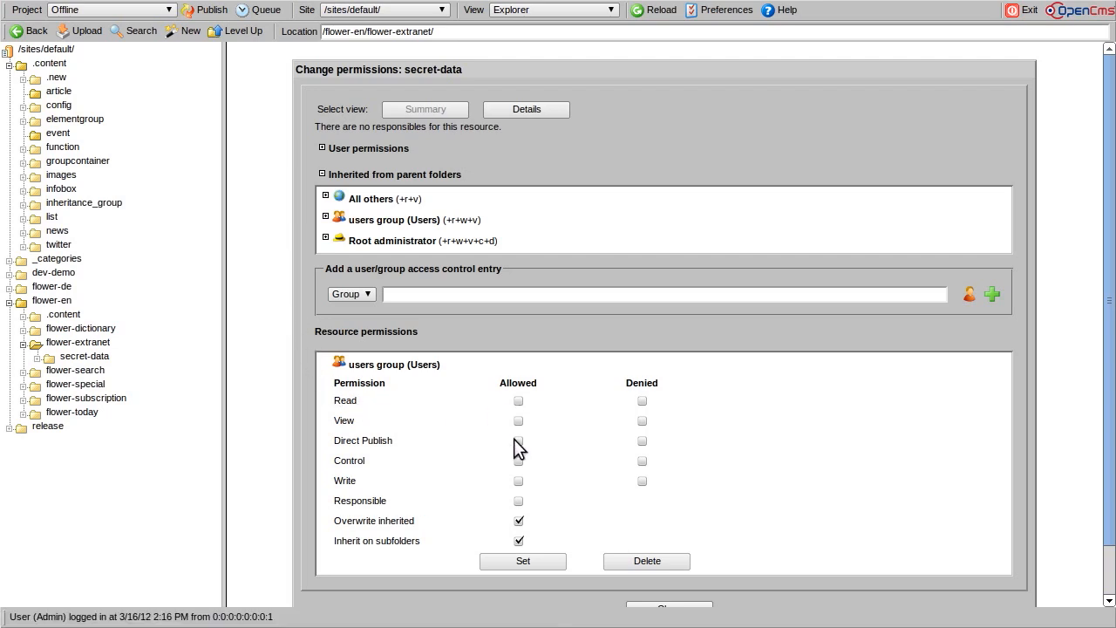
pyautogui.scroll(-3)
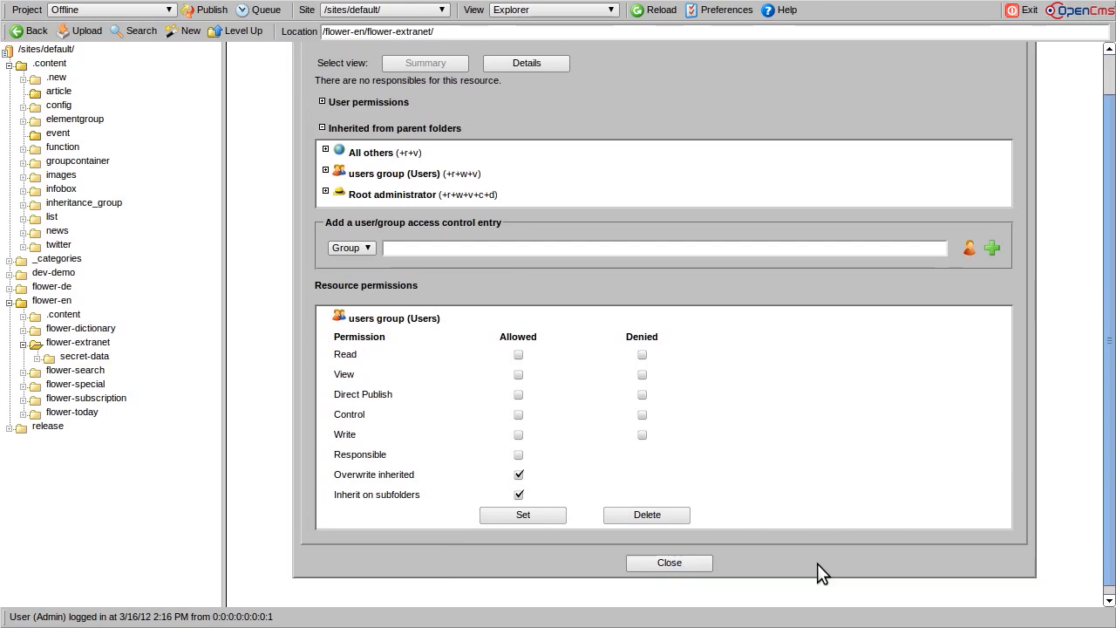
pyautogui.click(670, 562)
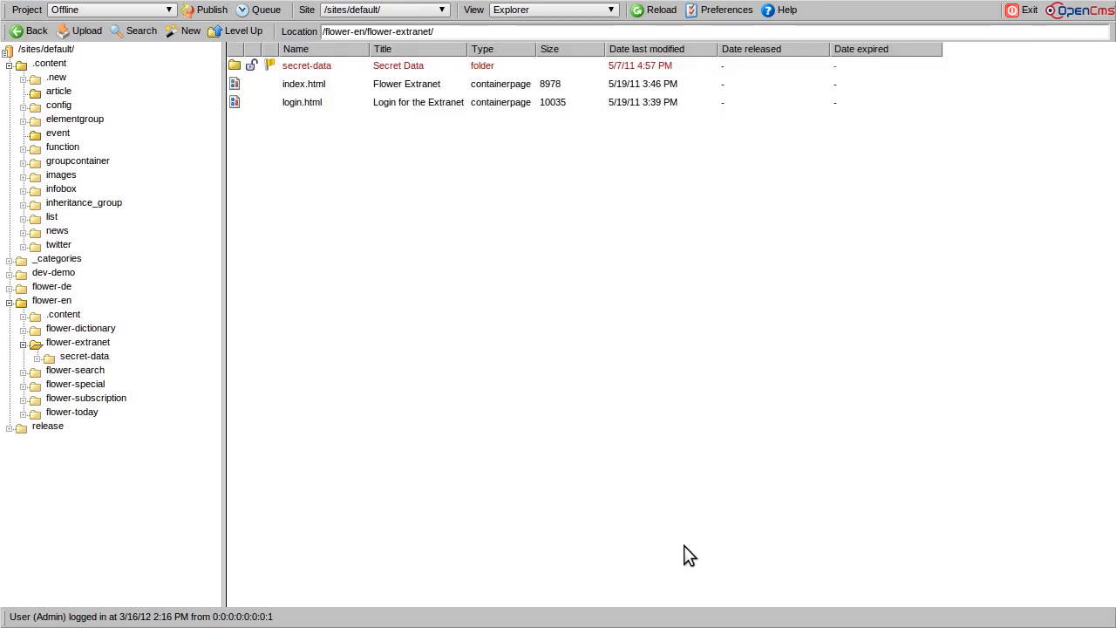
pyautogui.moveTo(591, 365)
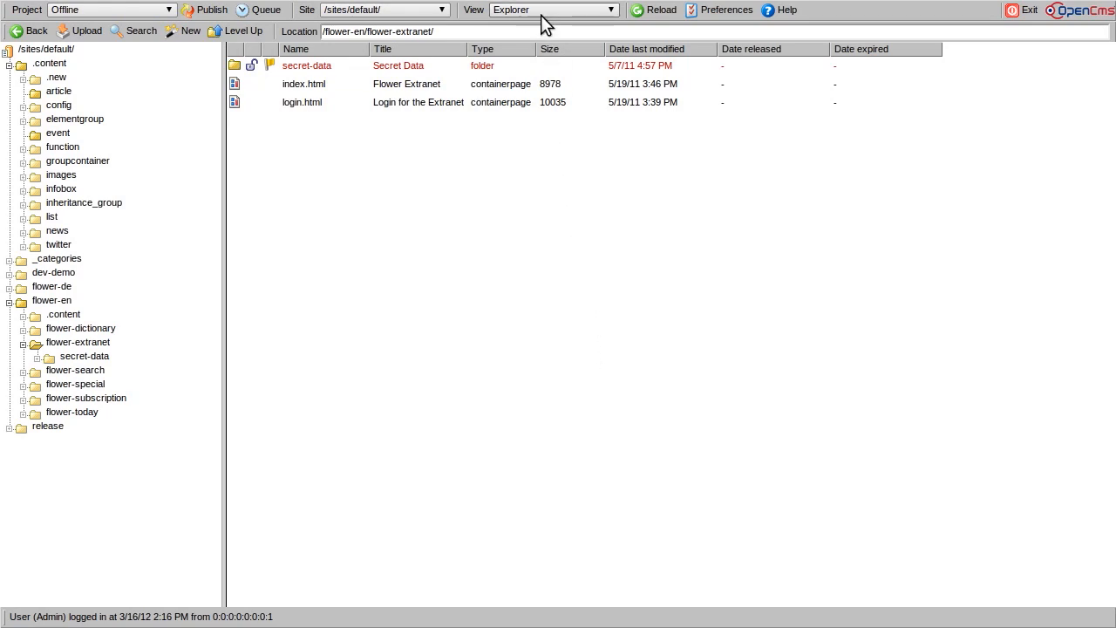
# - Switch to Administration view, review Account Management's user list, then head to Module Management
pyautogui.click(554, 10)
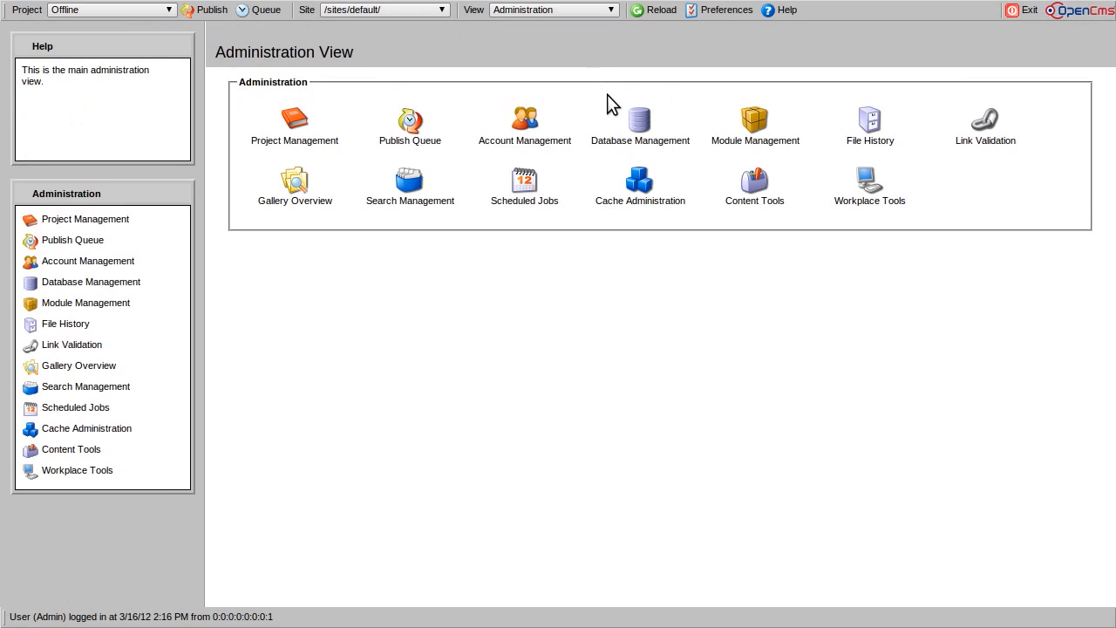
pyautogui.moveTo(426, 323)
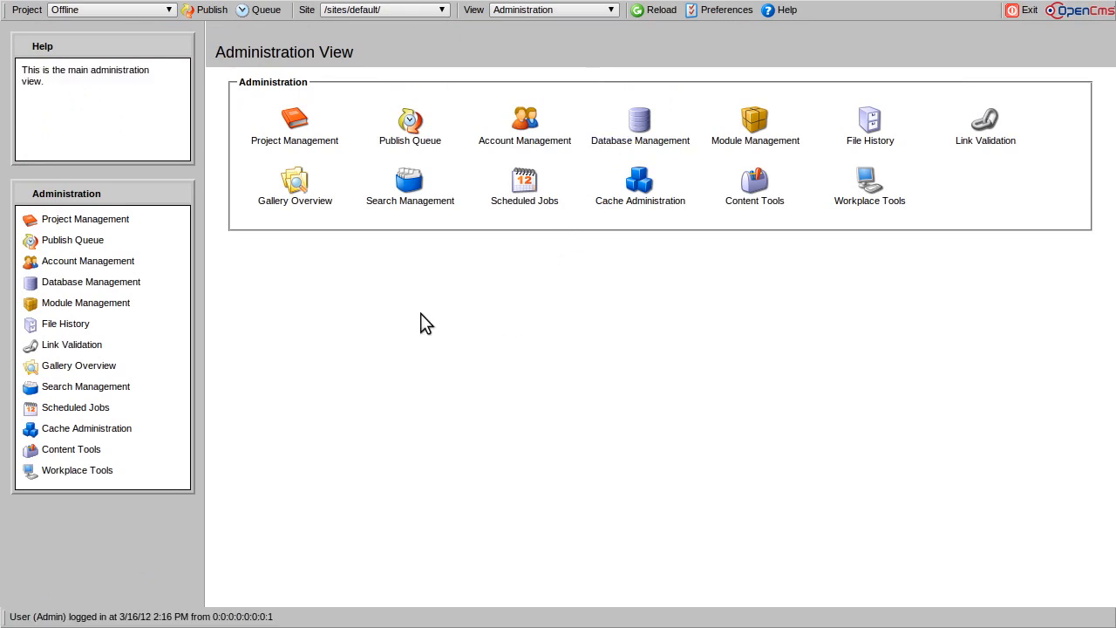
pyautogui.moveTo(523, 140)
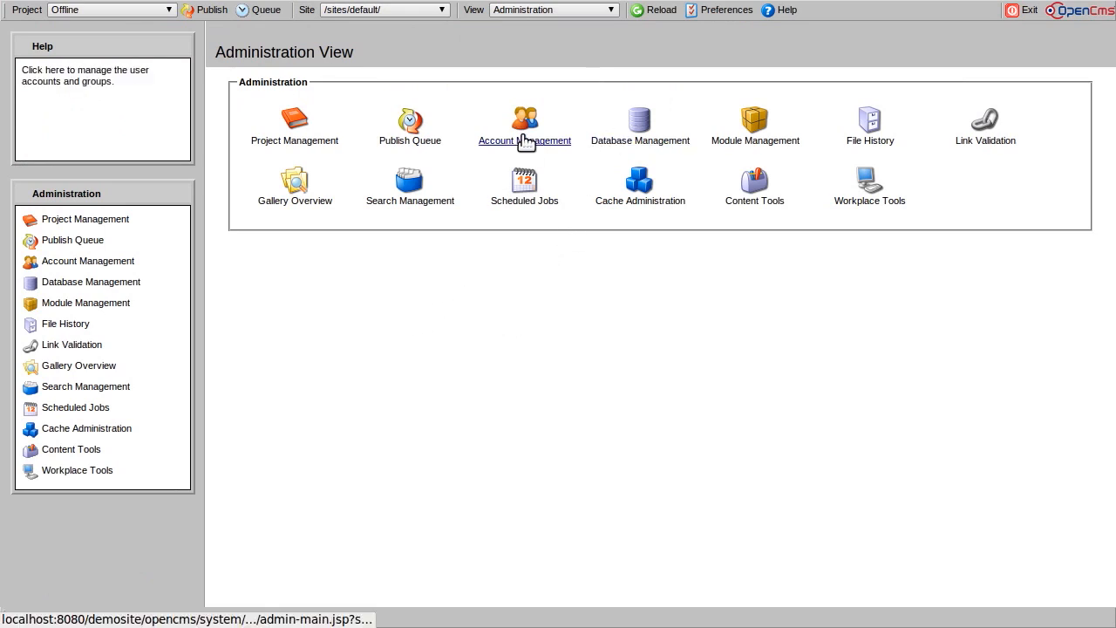
pyautogui.click(523, 122)
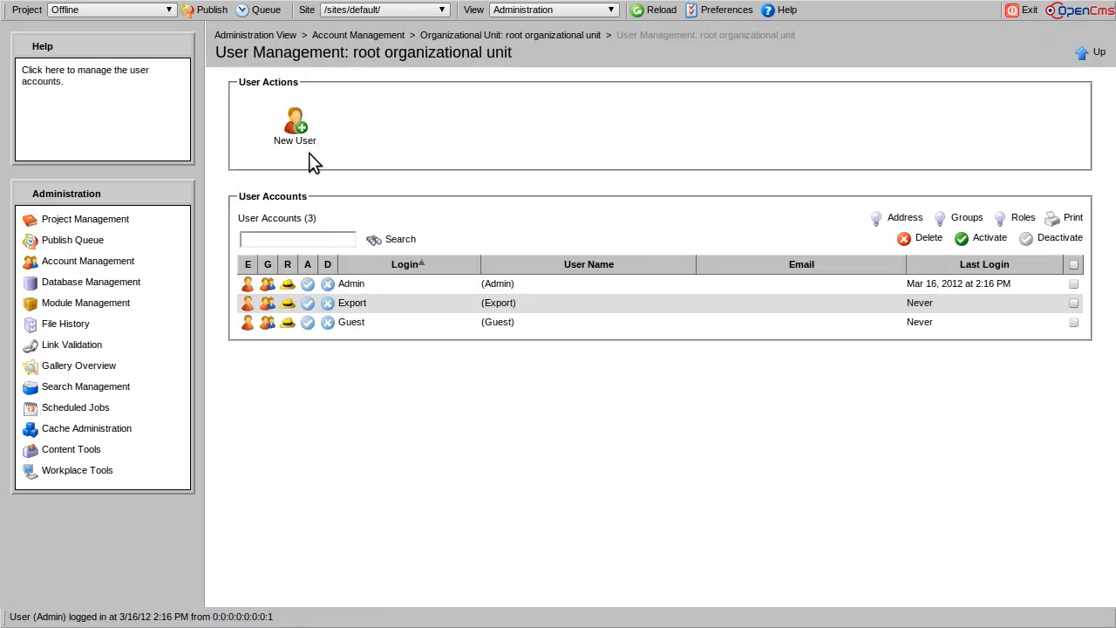
pyautogui.click(254, 35)
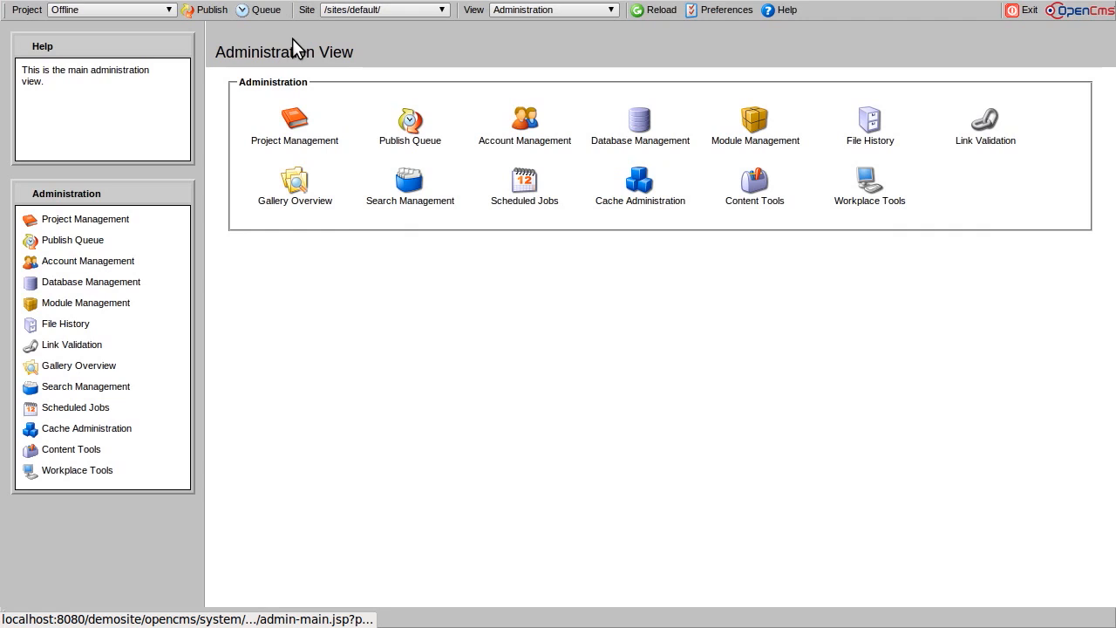
pyautogui.click(753, 123)
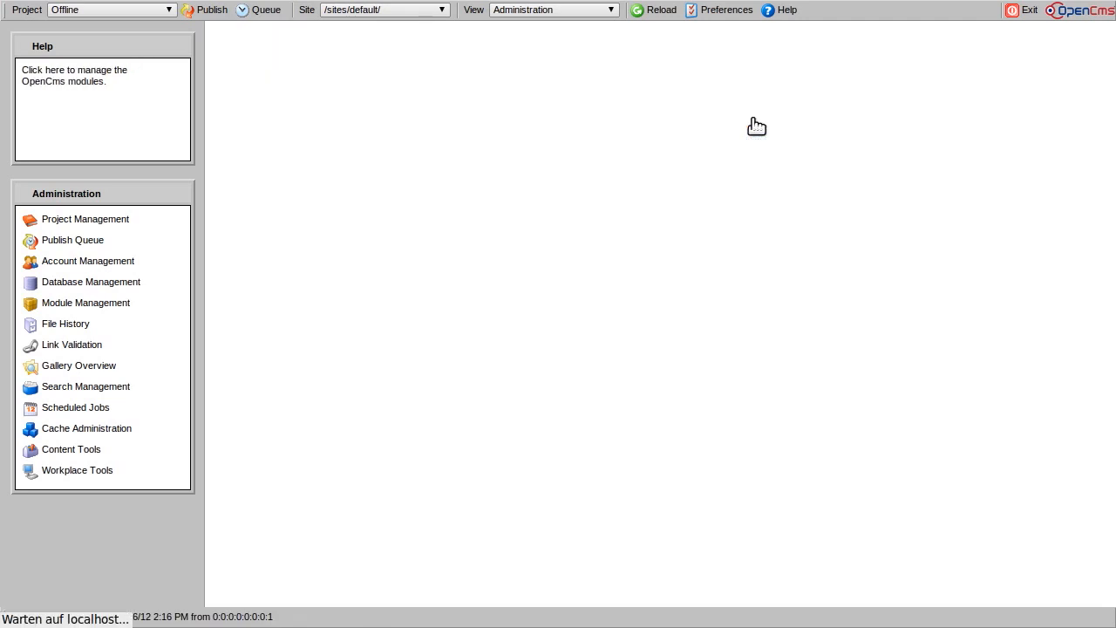
# - View the com.alkacon.opencms.v8.twitter module's details and Module Resources, then go back to Administration View
pyautogui.click(85, 304)
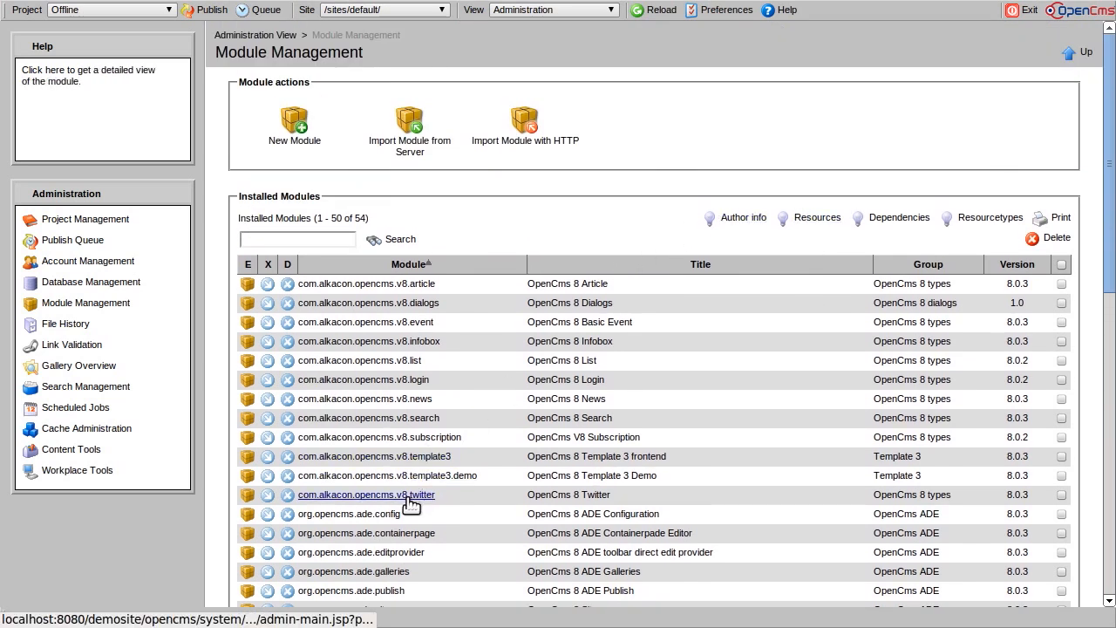
pyautogui.click(367, 495)
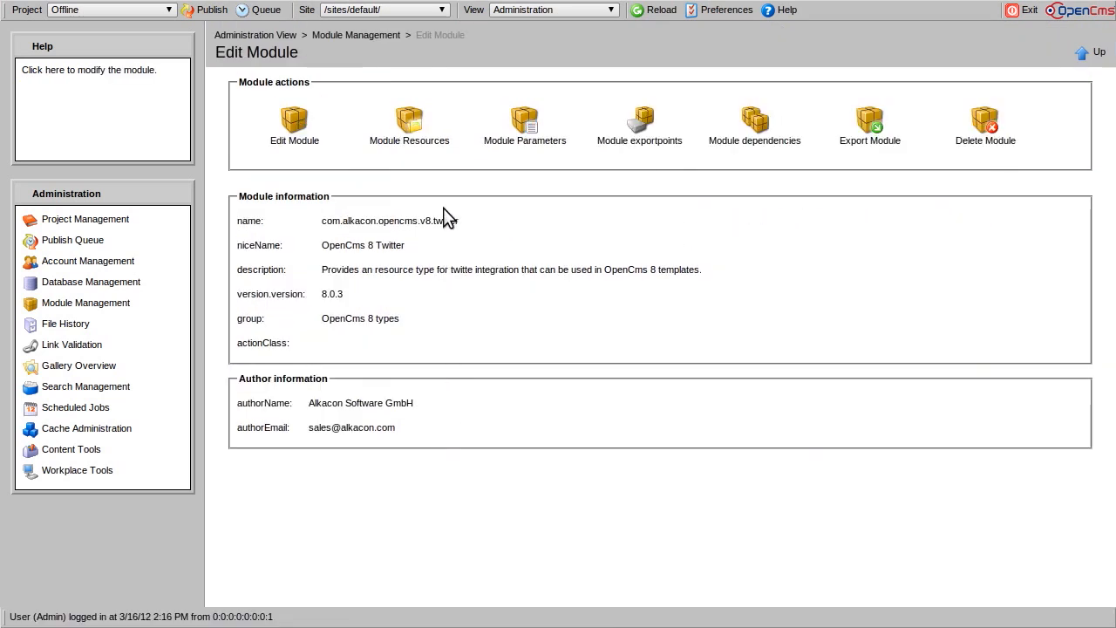
pyautogui.click(408, 122)
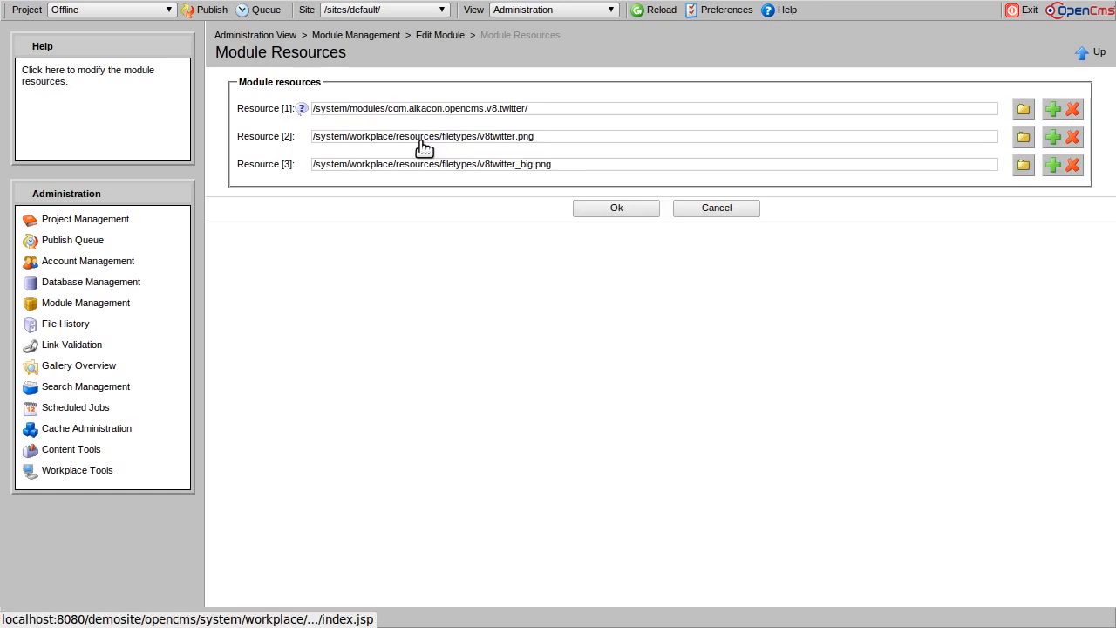
pyautogui.click(255, 35)
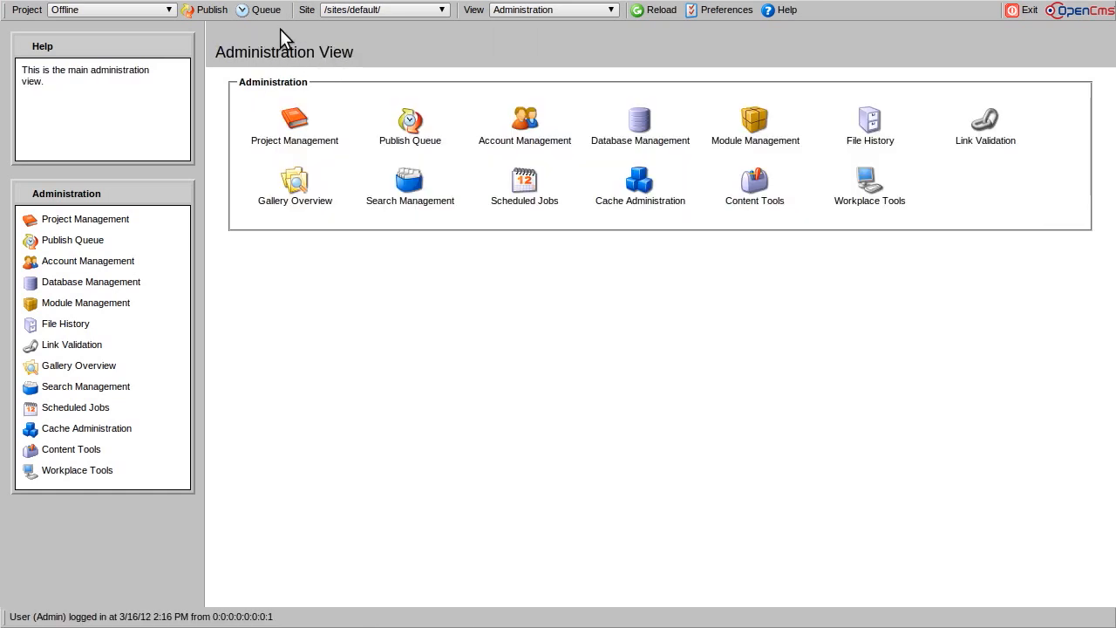
# - Start a new scheduled job and name it Link Validation
pyautogui.click(523, 178)
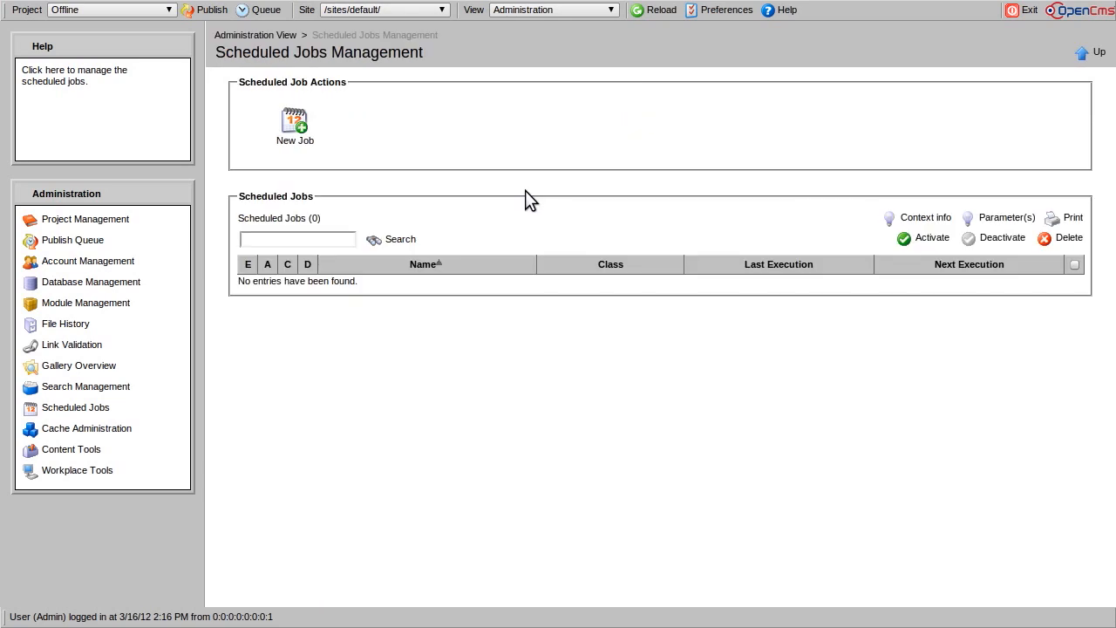
pyautogui.click(295, 122)
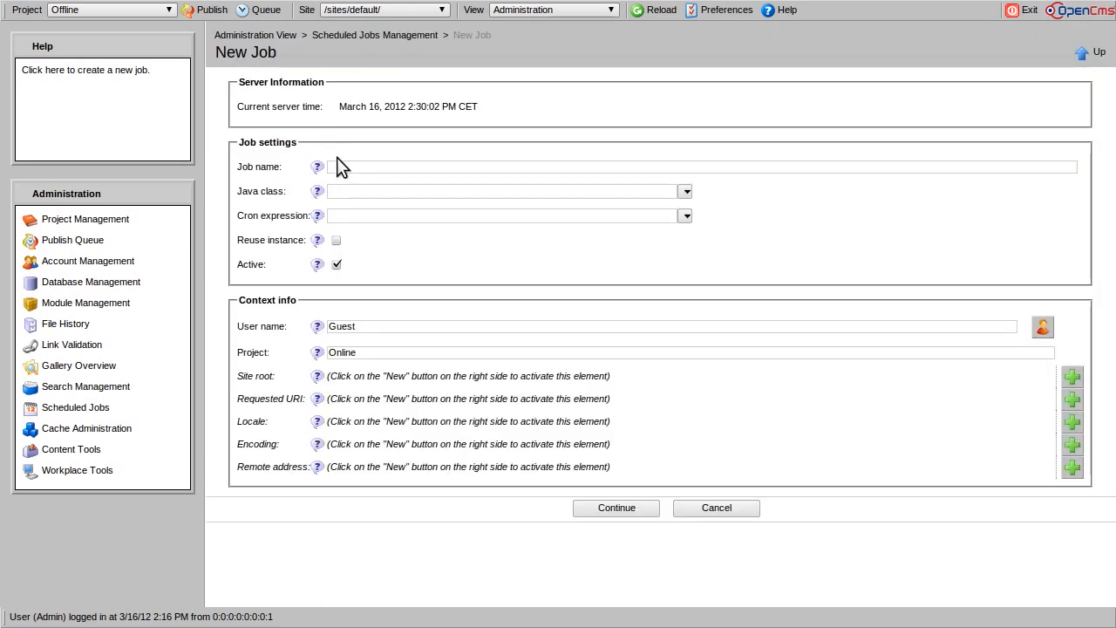
pyautogui.write('Link Validation')
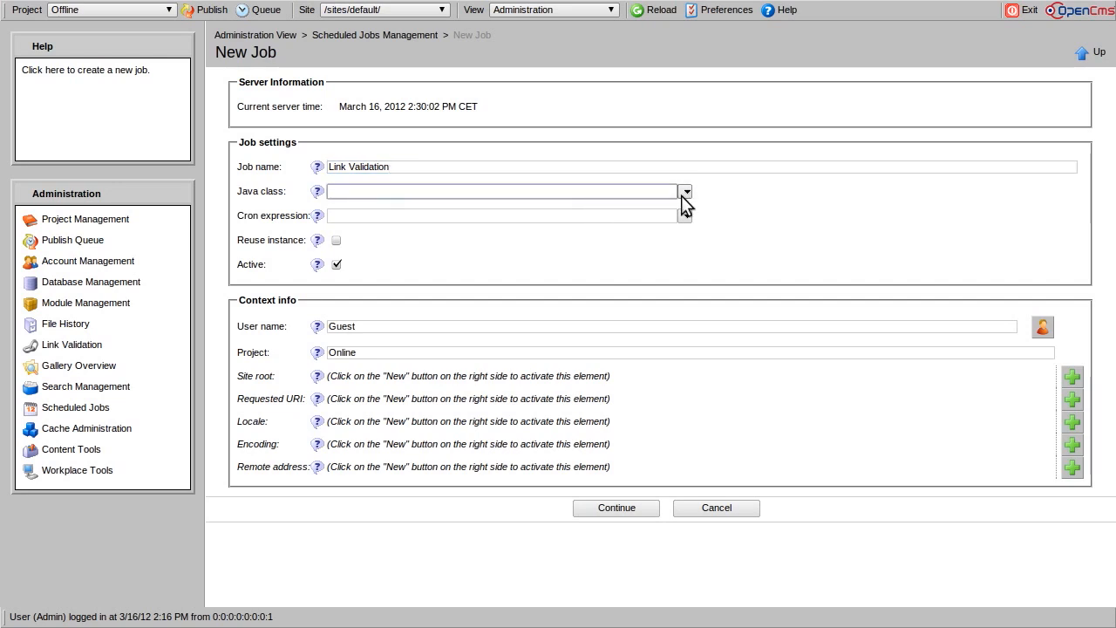
# - Assign the CmsExternalLinksValidator class and cron expression 0 0 3 * * ? for daily 3 am runs
pyautogui.click(686, 191)
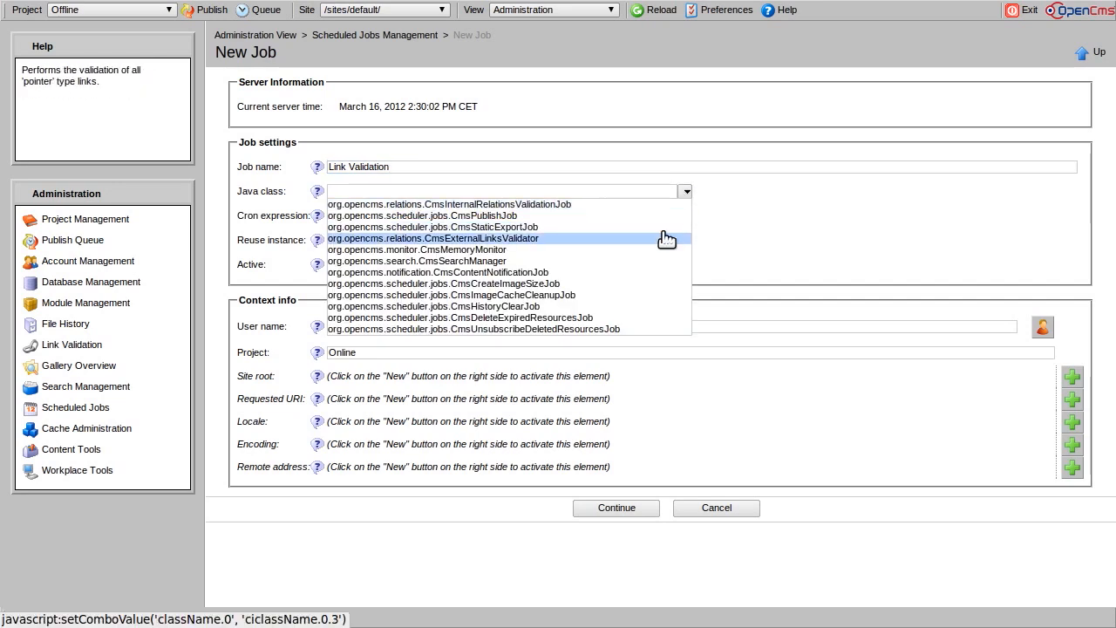
pyautogui.click(433, 238)
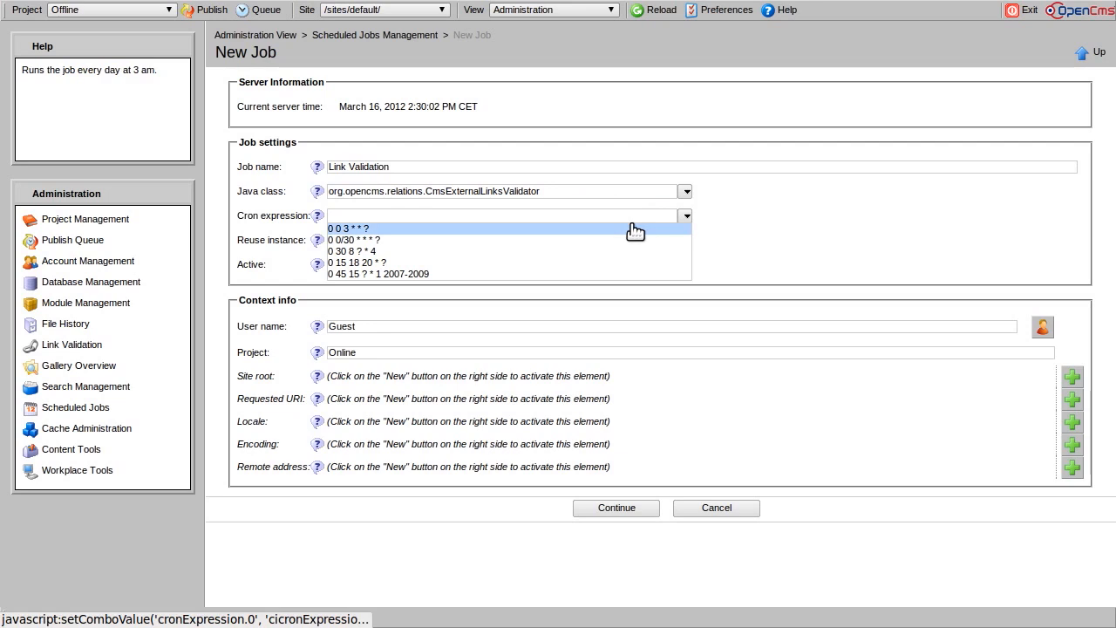
pyautogui.click(348, 228)
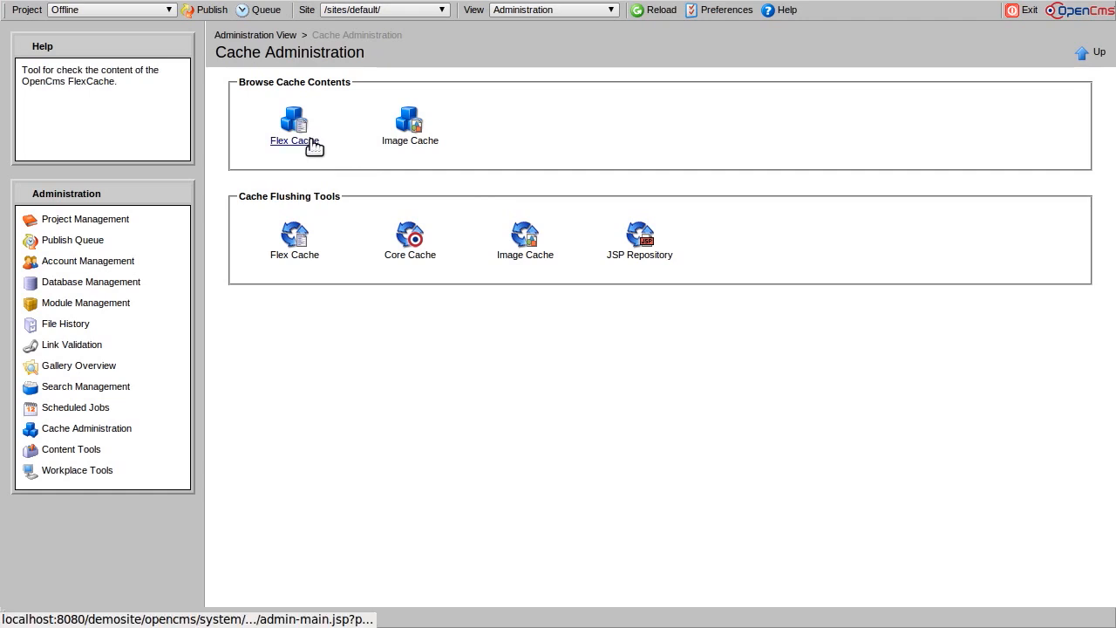
# - Browse the Flex Cache's six cached explorer entries, then go back to Administration View
pyautogui.click(293, 140)
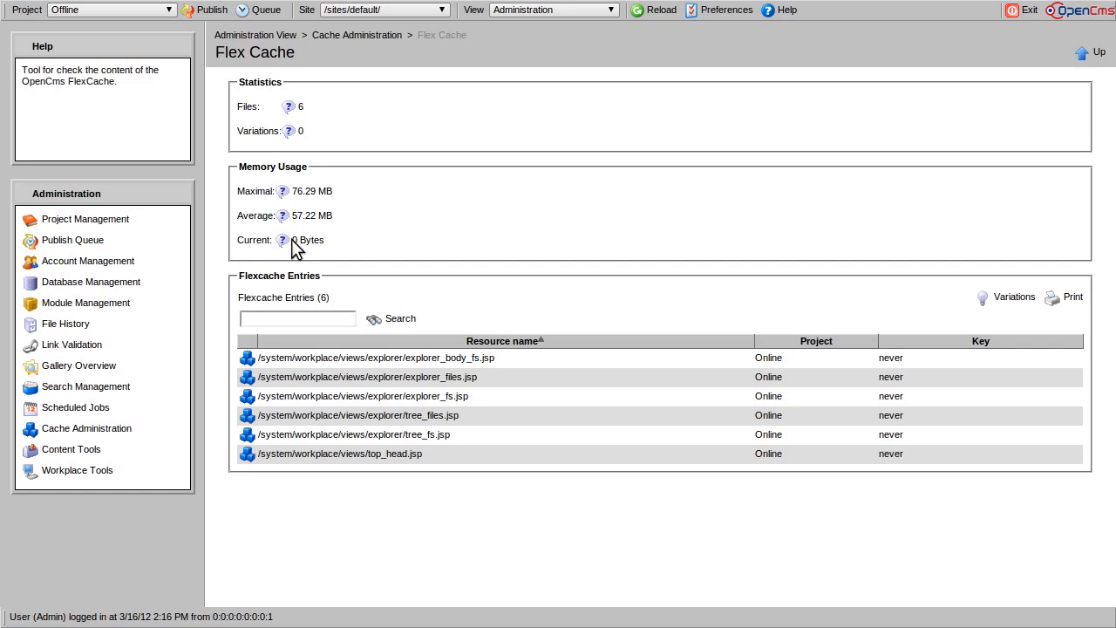
pyautogui.moveTo(417, 164)
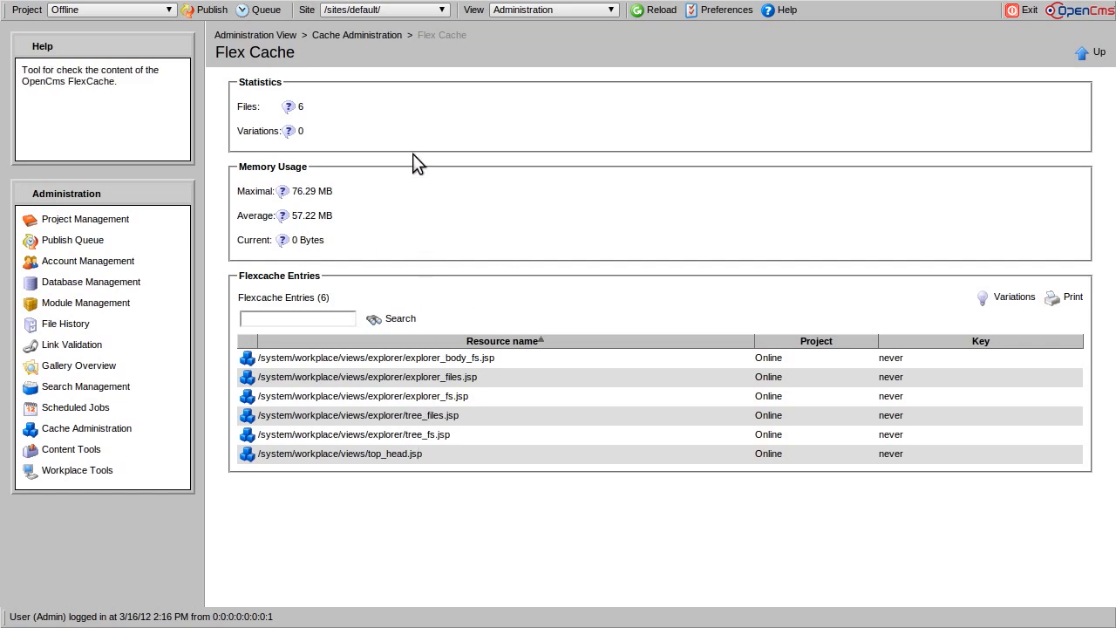
pyautogui.click(255, 35)
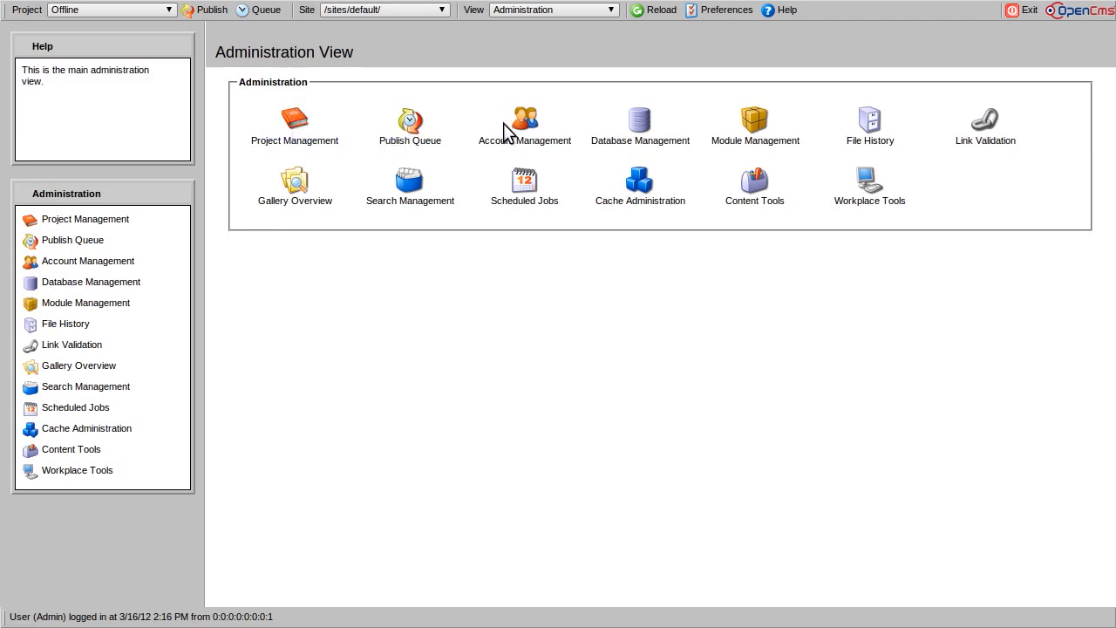
pyautogui.moveTo(933, 133)
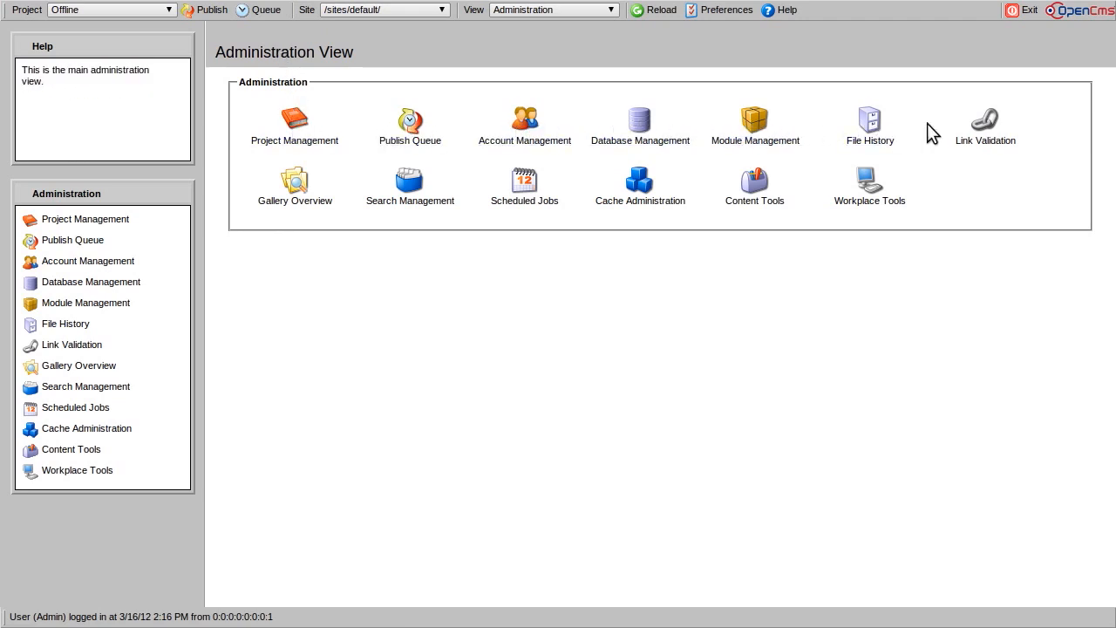
pyautogui.moveTo(313, 335)
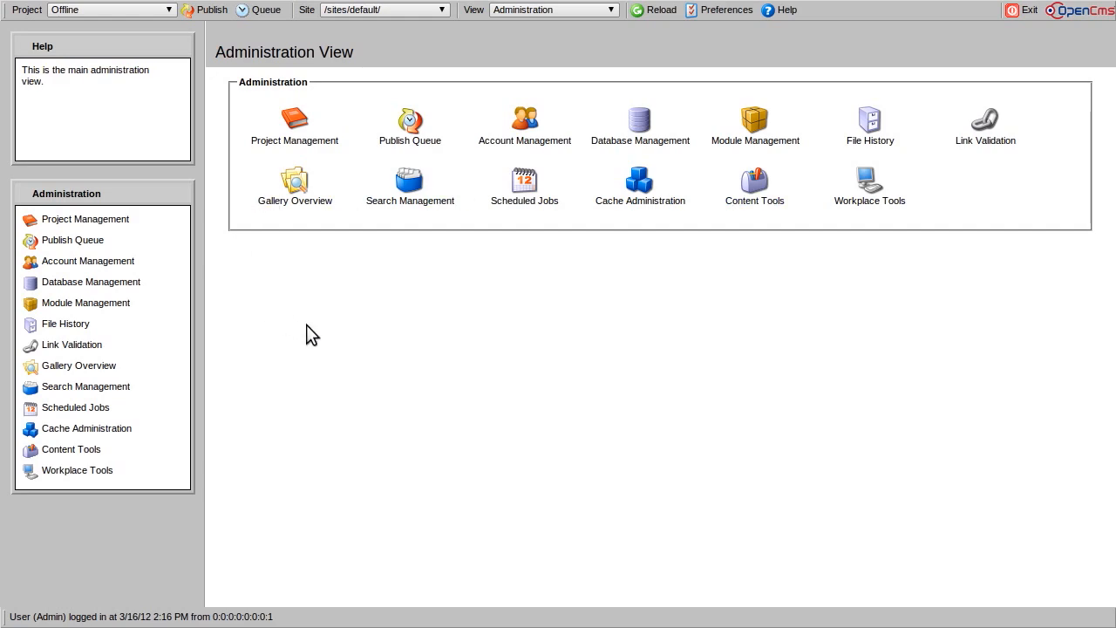